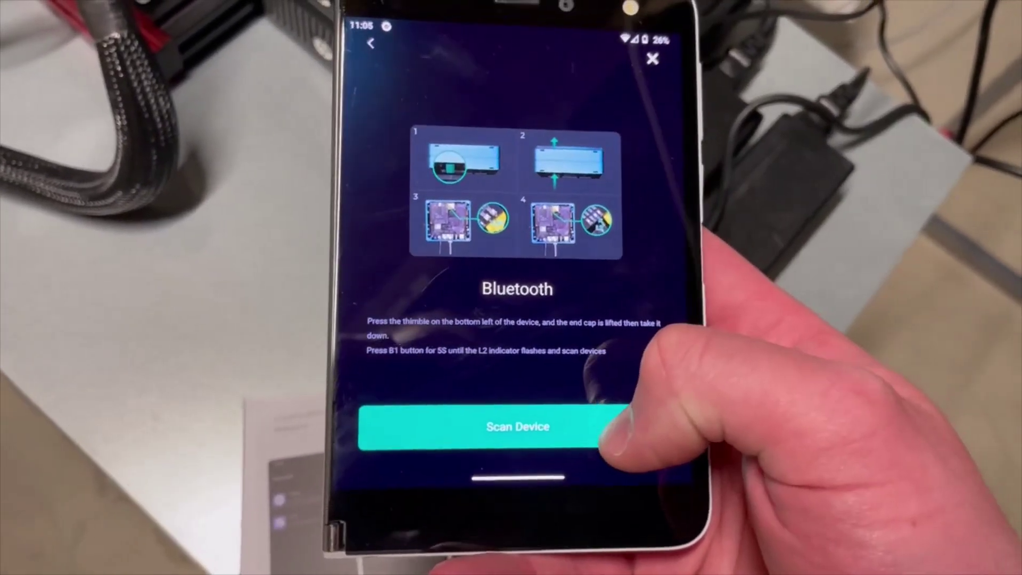
# Scan for the SenseCAP M4 Square over Bluetooth and connect to it.
pyautogui.click(518, 426)
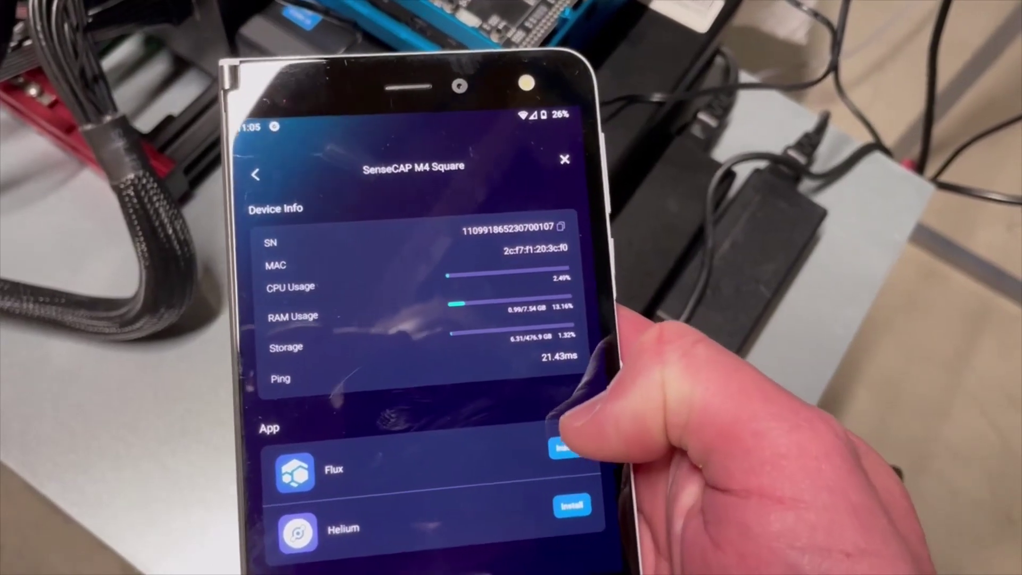
# Install the Flux app on the SenseCAP M4 Square from its Device Info page.
pyautogui.click(561, 448)
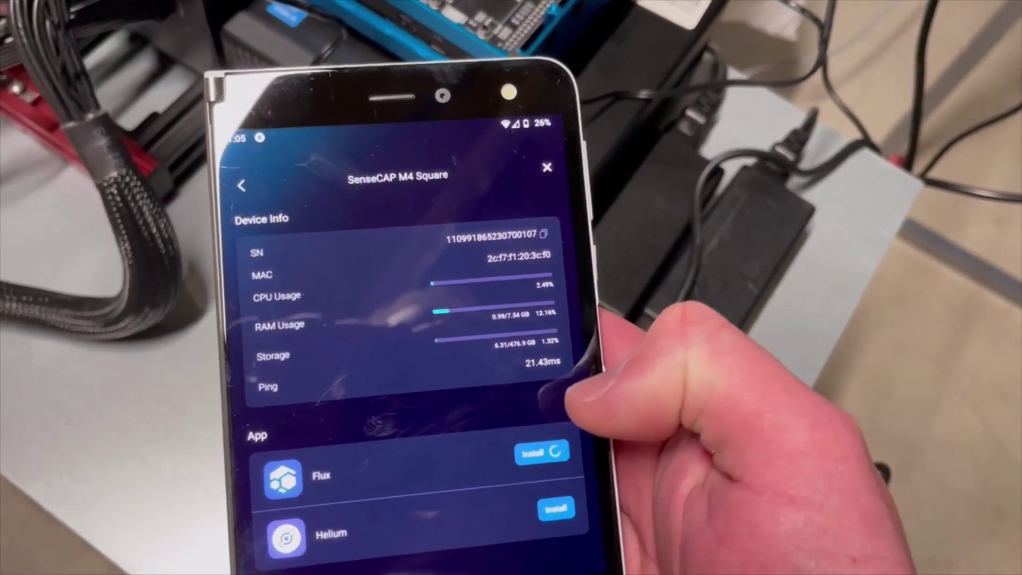